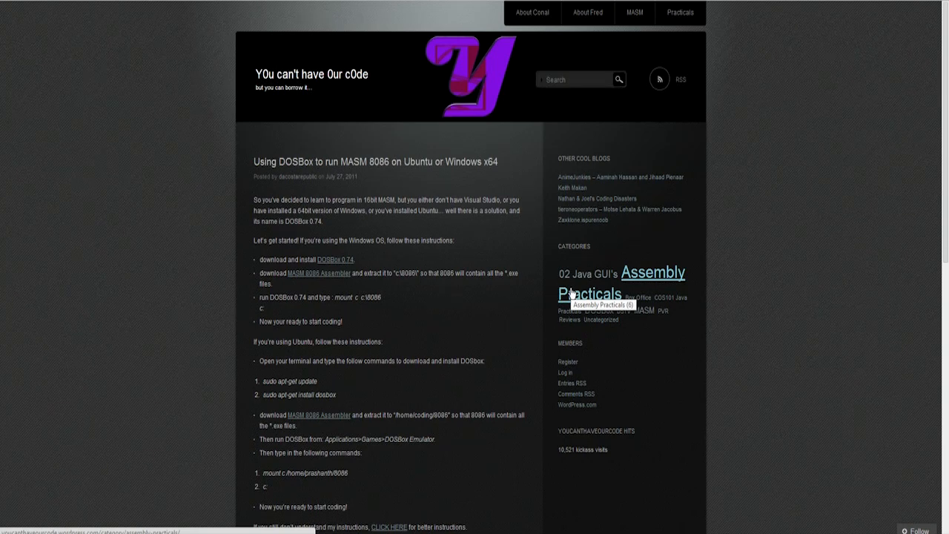
pyautogui.moveTo(371, 173)
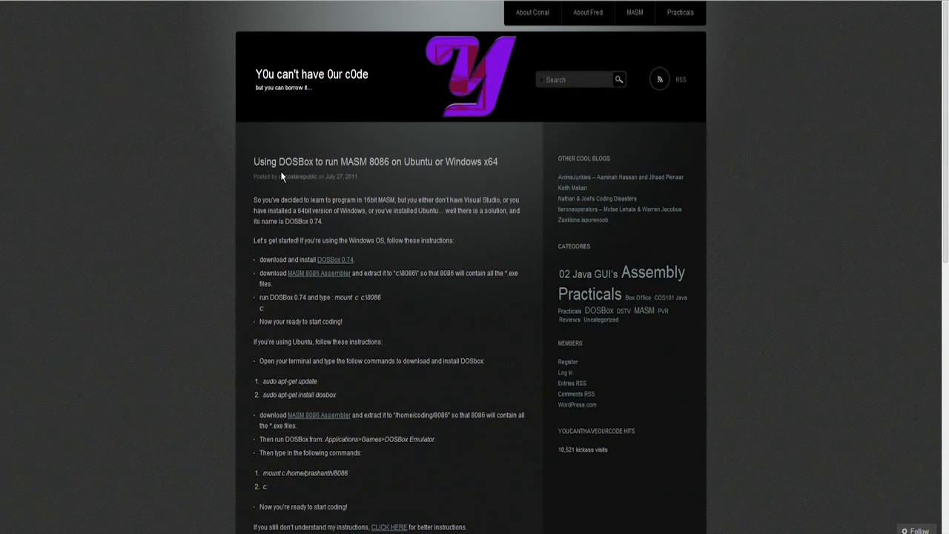
# - Select the word MASM in the tutorial post's title
pyautogui.doubleClick(289, 161)
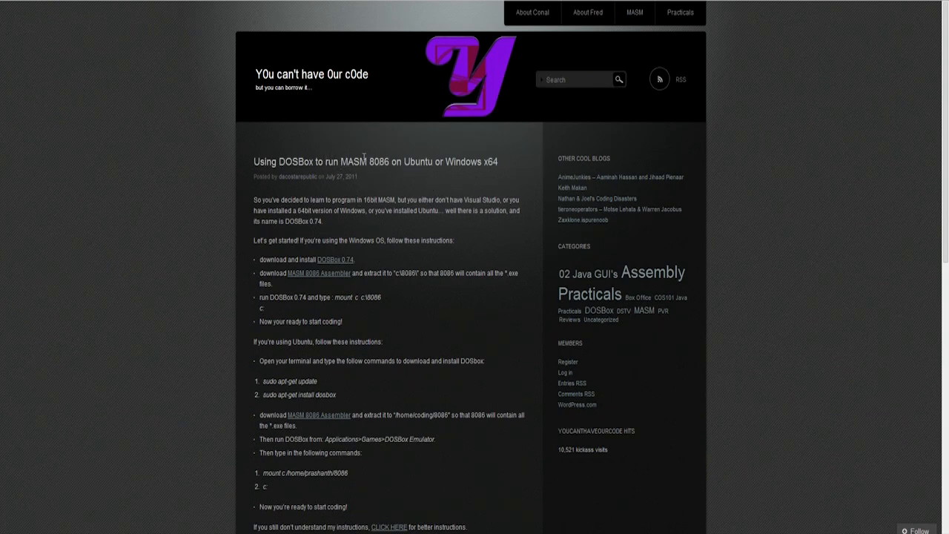
pyautogui.moveTo(402, 187)
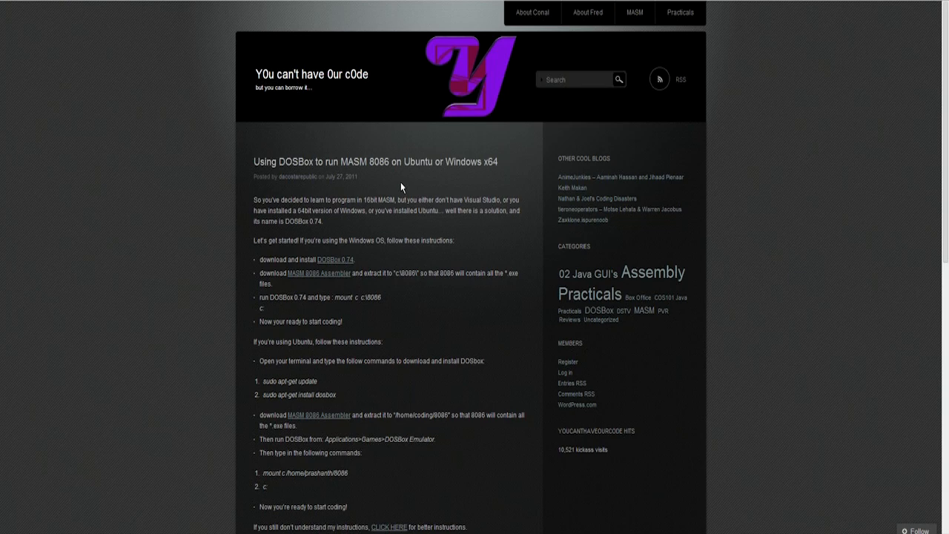
pyautogui.moveTo(362, 174)
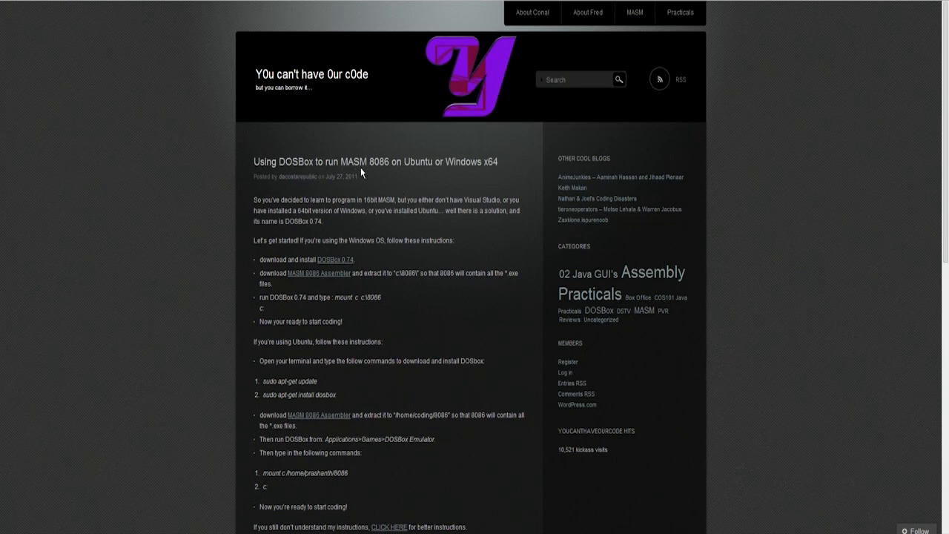
pyautogui.moveTo(363, 192)
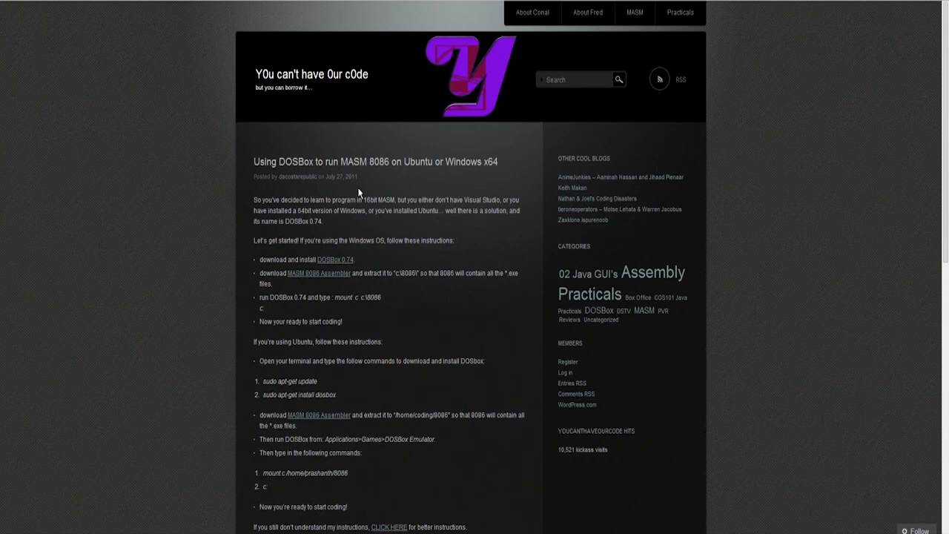
pyautogui.moveTo(288, 164)
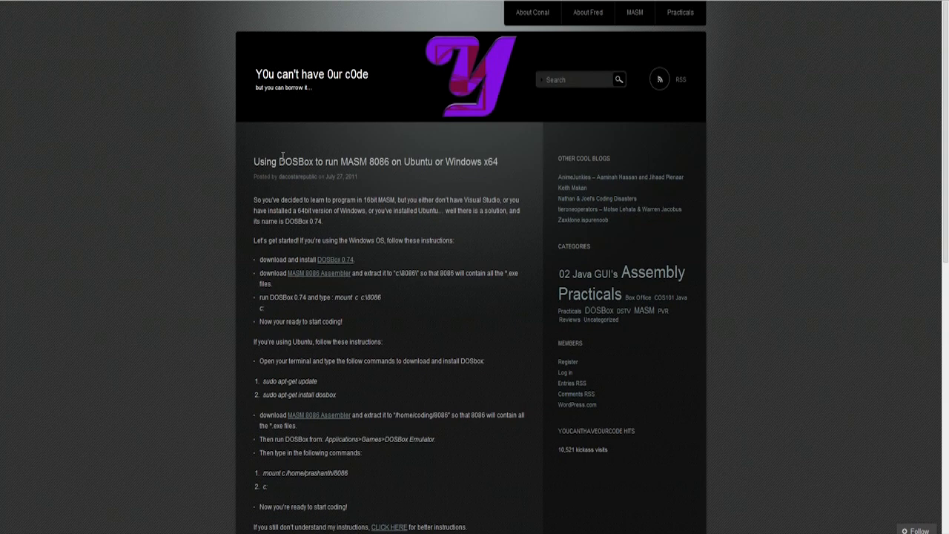
pyautogui.doubleClick(297, 162)
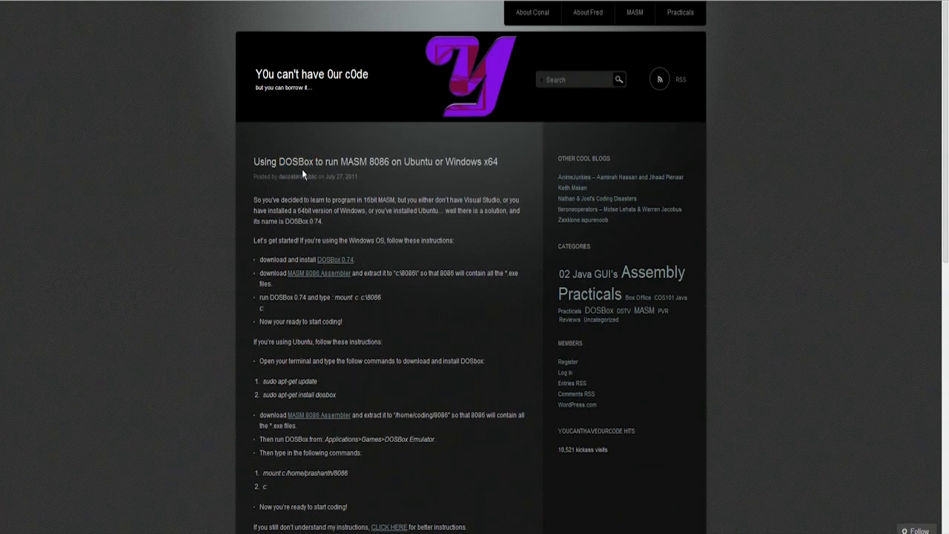
pyautogui.doubleClick(287, 161)
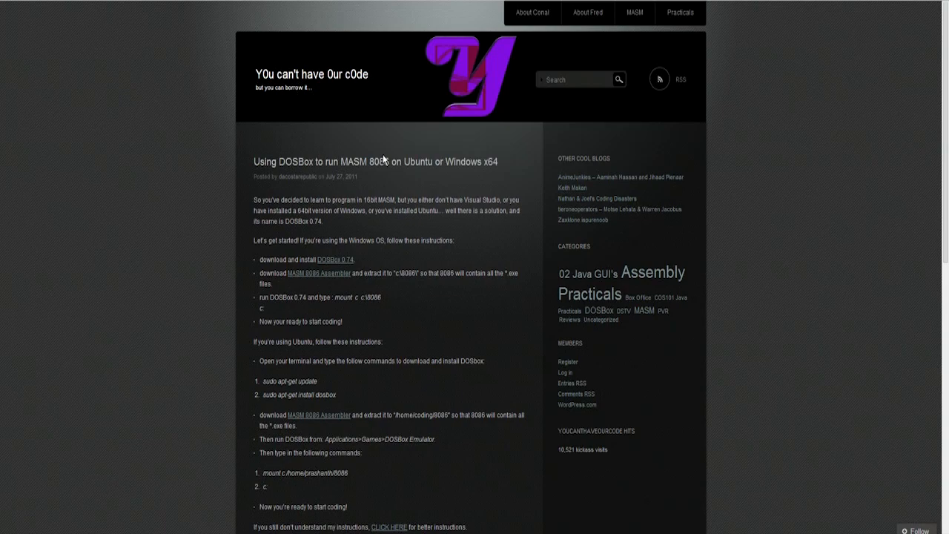
pyautogui.doubleClick(350, 161)
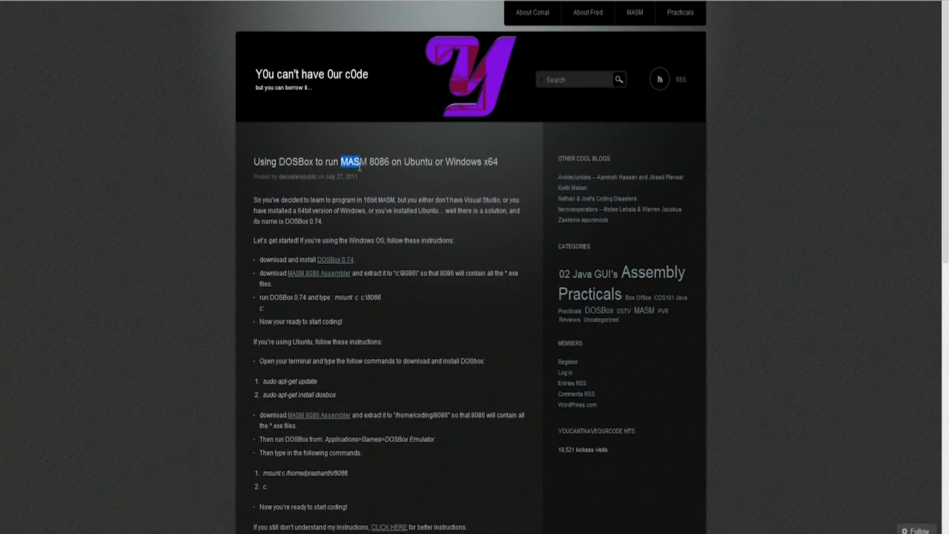
pyautogui.moveTo(350, 171)
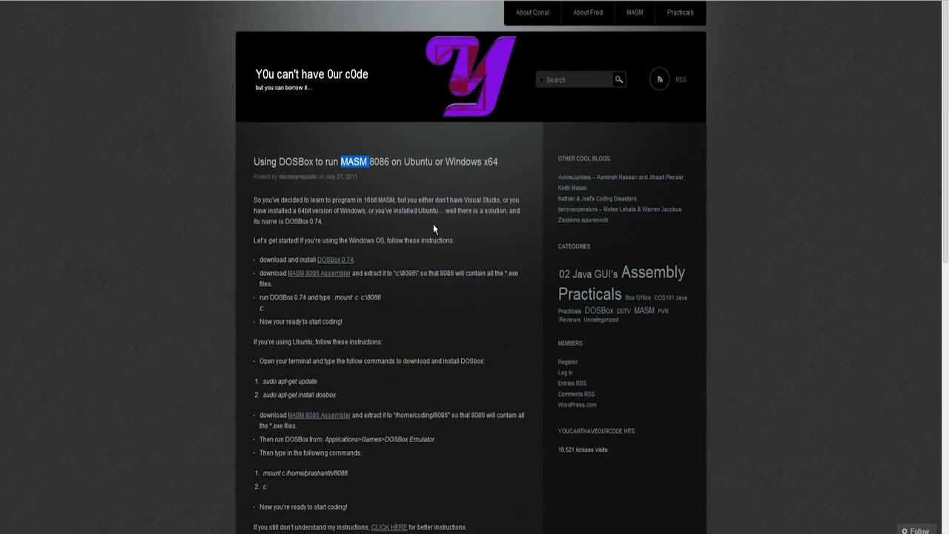
pyautogui.moveTo(332, 384)
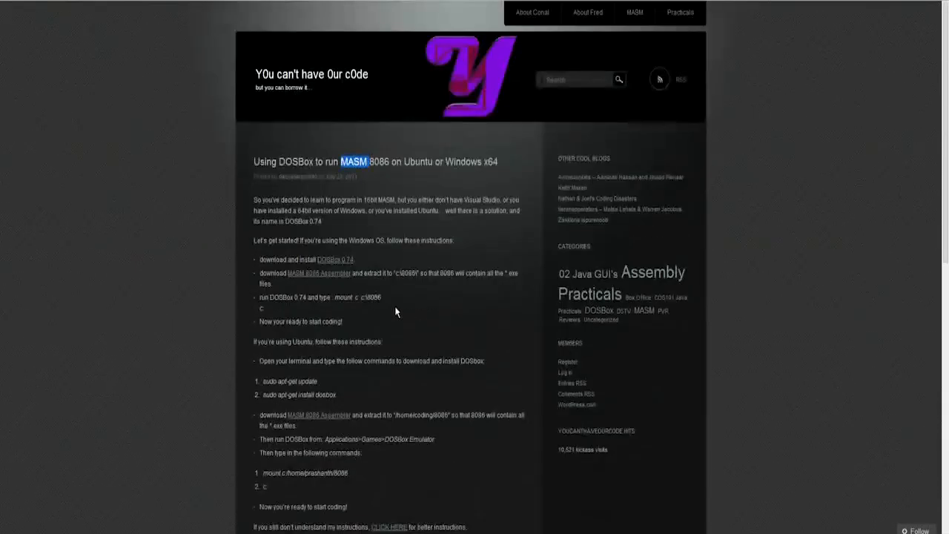
pyautogui.moveTo(335, 260)
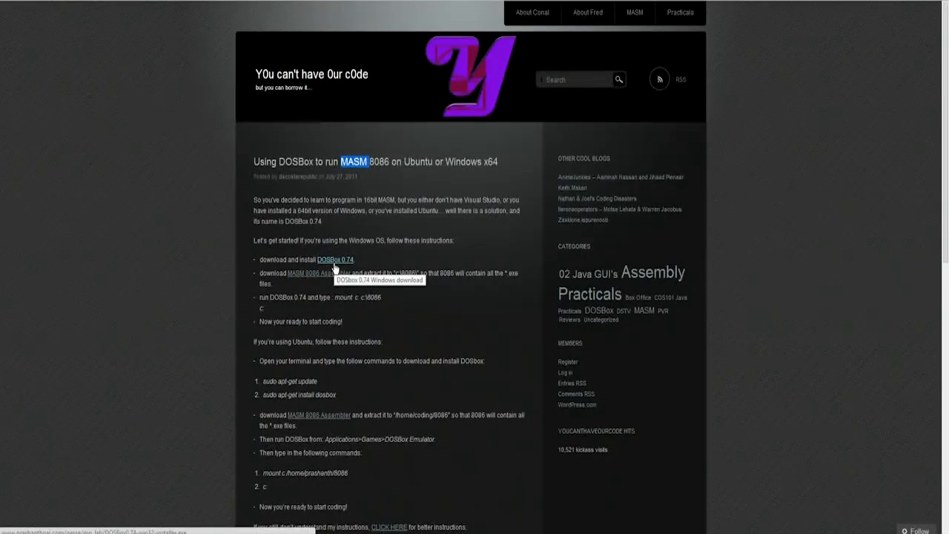
pyautogui.moveTo(332, 265)
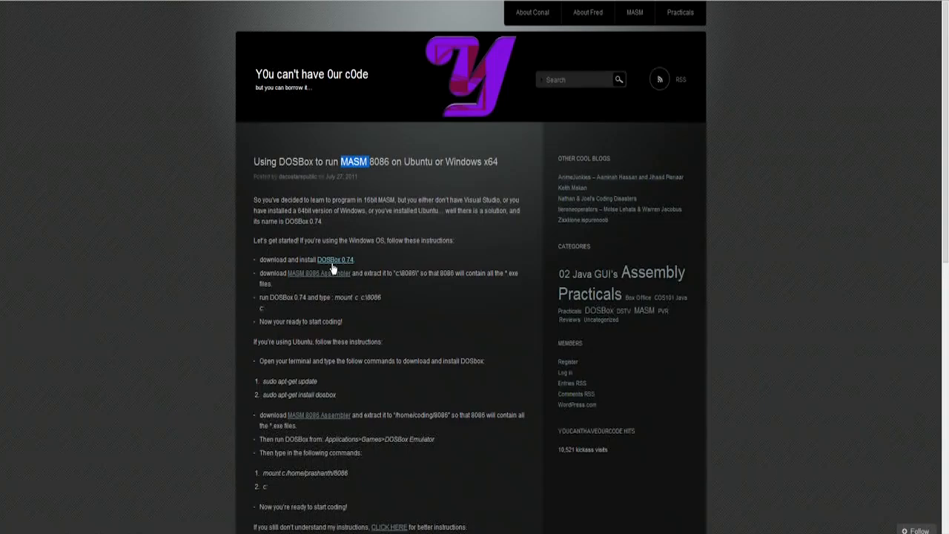
pyautogui.moveTo(199, 34)
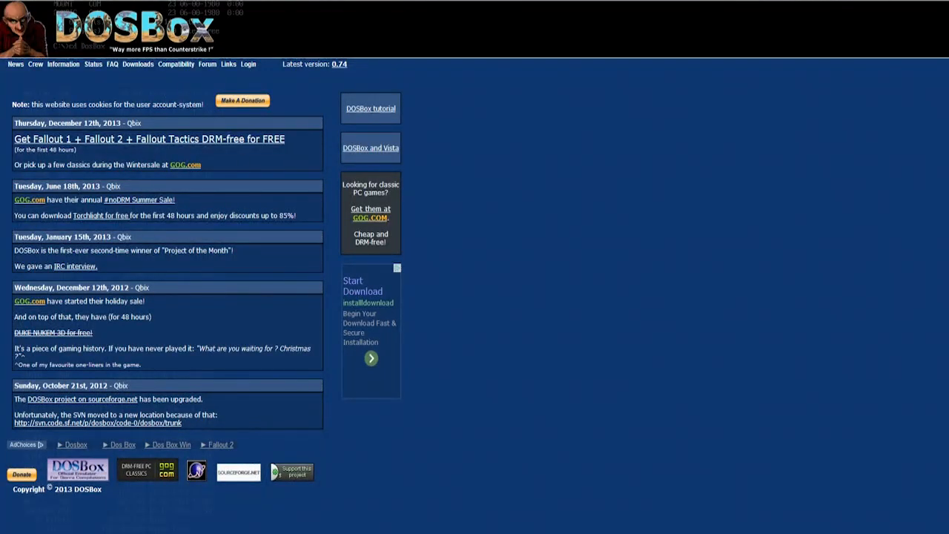
pyautogui.moveTo(86, 80)
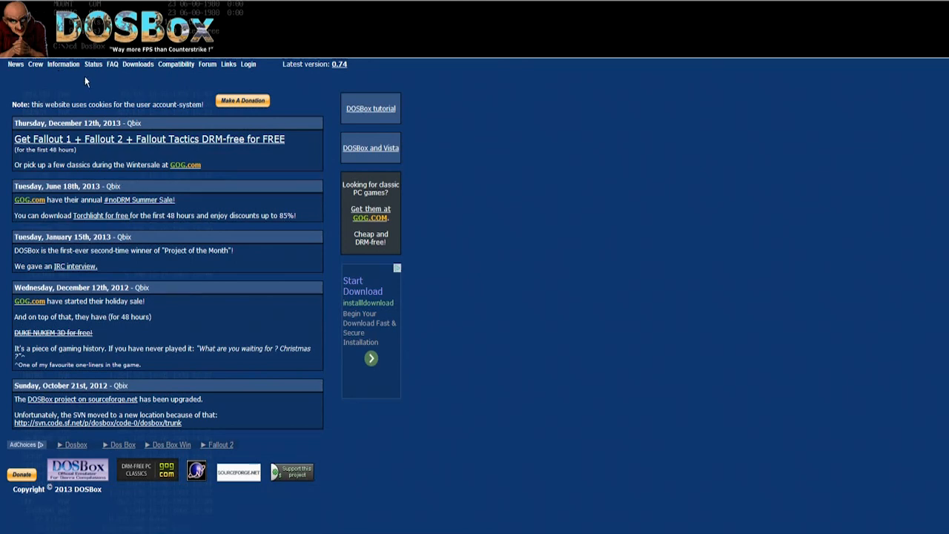
pyautogui.click(138, 64)
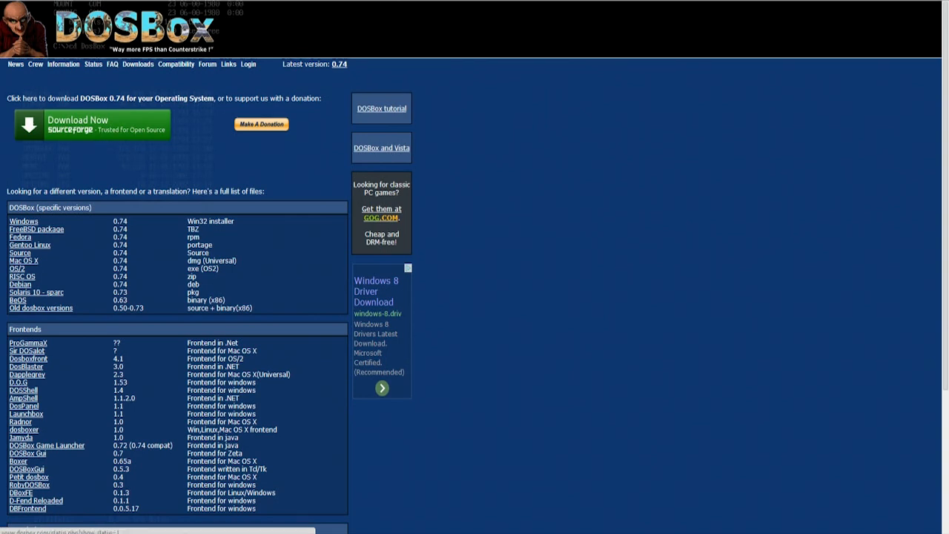
pyautogui.scroll(-3)
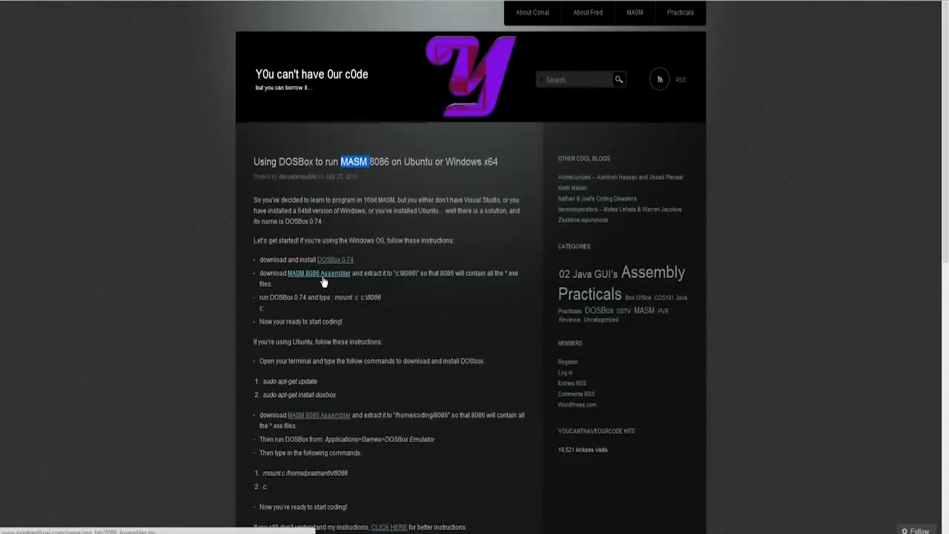
pyautogui.moveTo(319, 273)
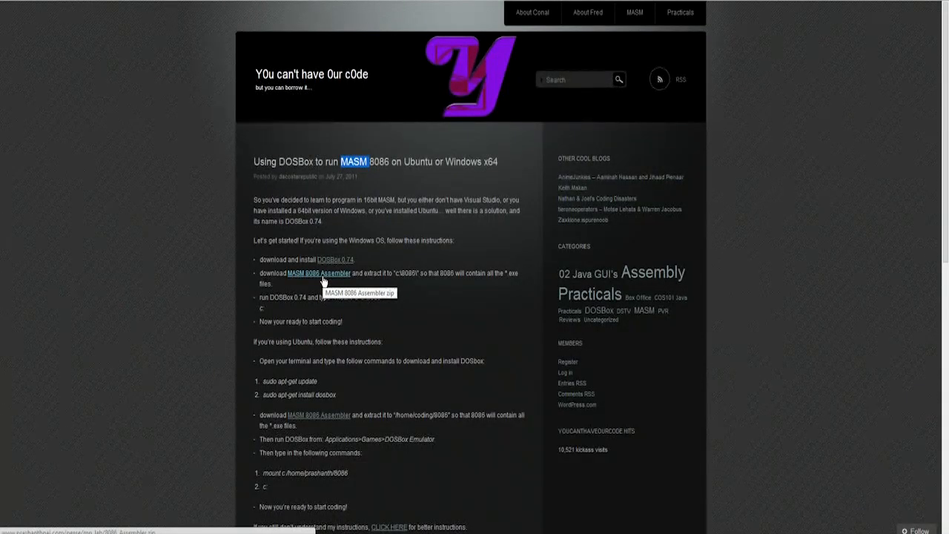
# - Download the MASM 8086 Assembler zip and show it in its Downloads folder
pyautogui.click(318, 273)
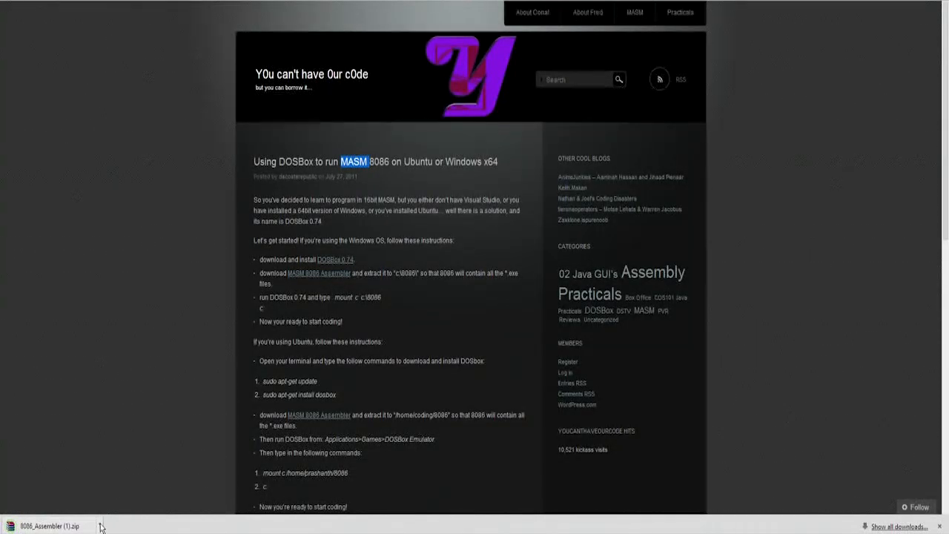
pyautogui.click(47, 525)
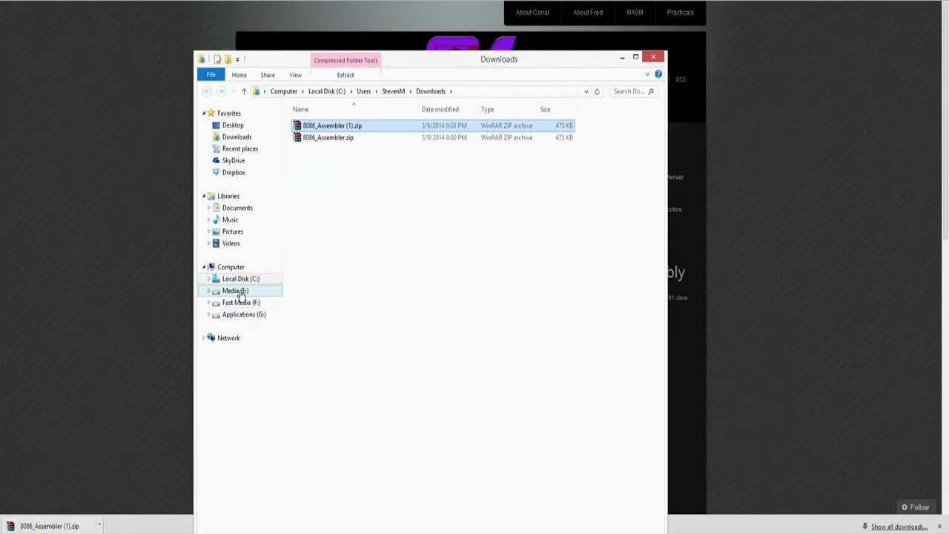
# - Open the 8086 folder on Local Disk (C:) with MASM, LINK, DEBUG and test files
pyautogui.click(240, 279)
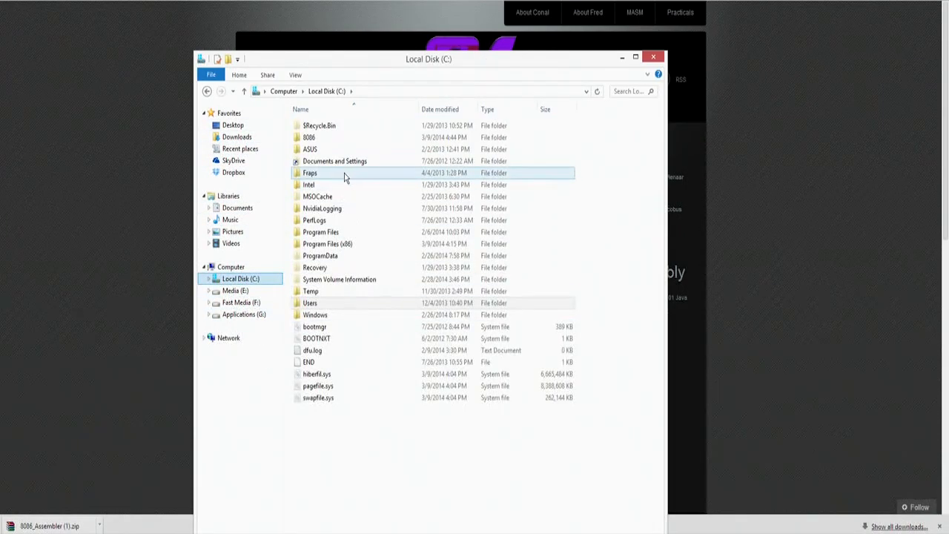
pyautogui.click(309, 137)
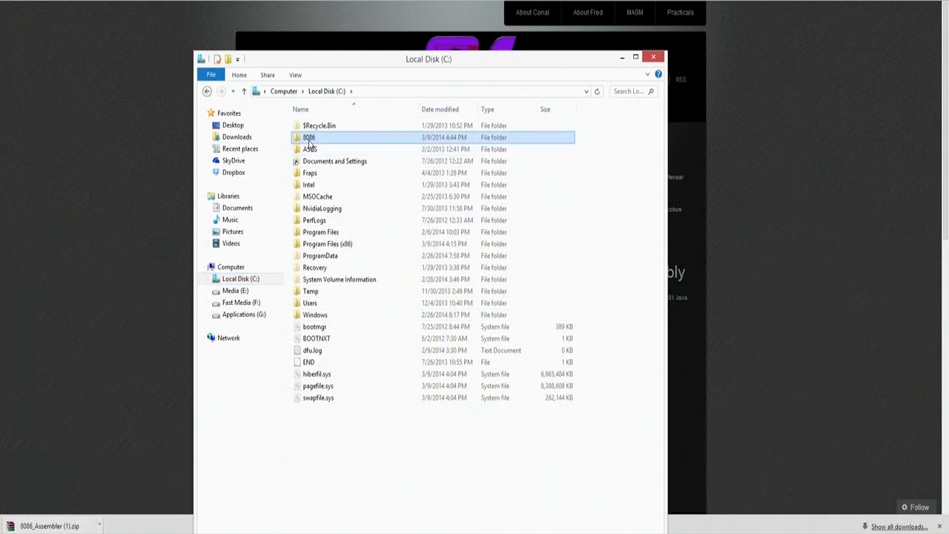
pyautogui.moveTo(309, 137)
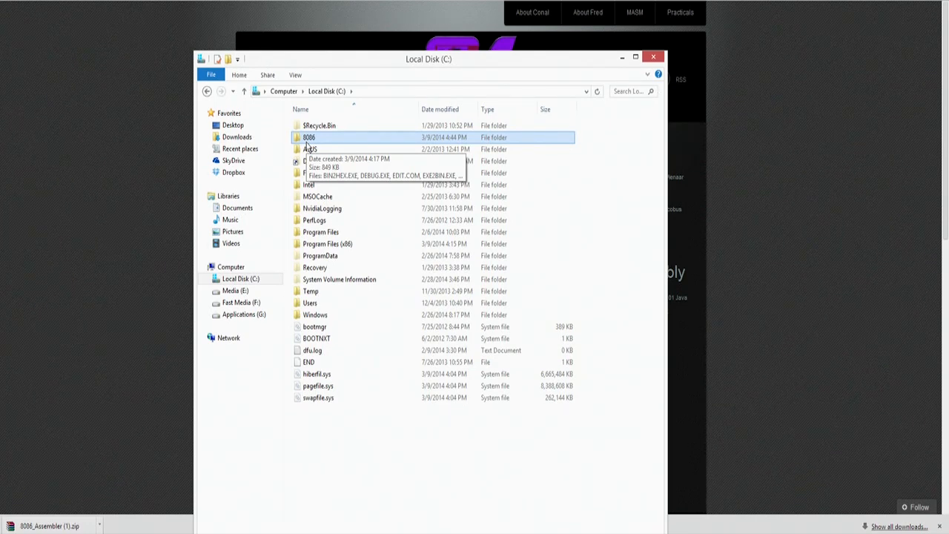
pyautogui.doubleClick(308, 136)
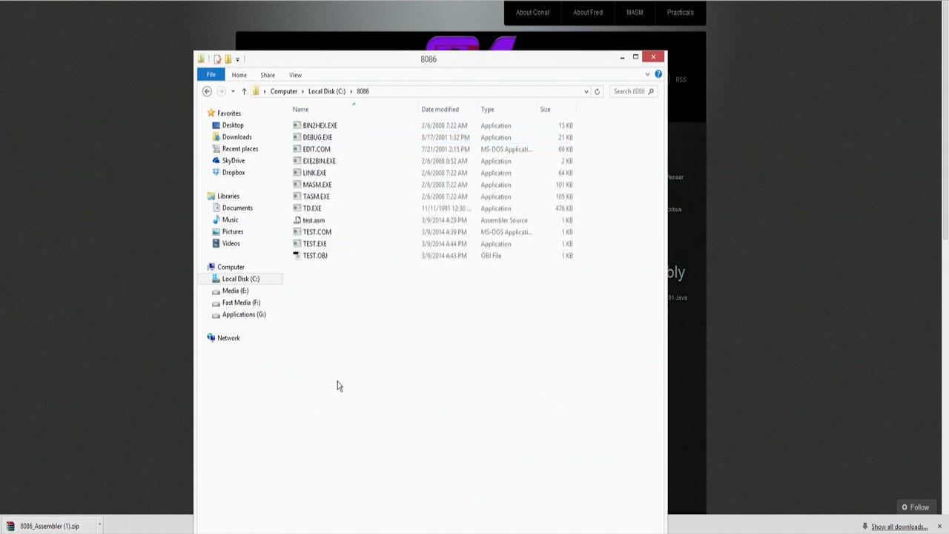
# - Delete 8086_Assembler.zip so the 8086 folder holds only the extracted assembler files
pyautogui.click(320, 125)
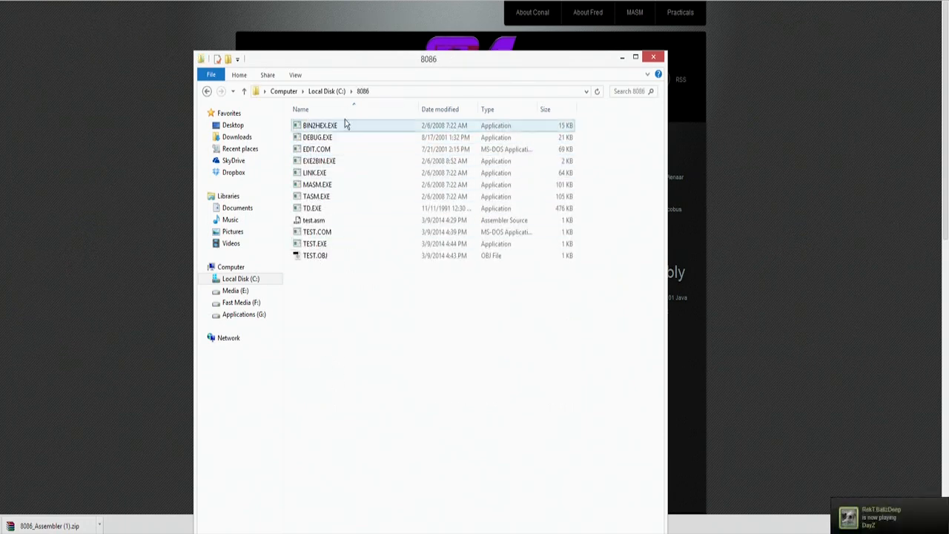
pyautogui.click(208, 90)
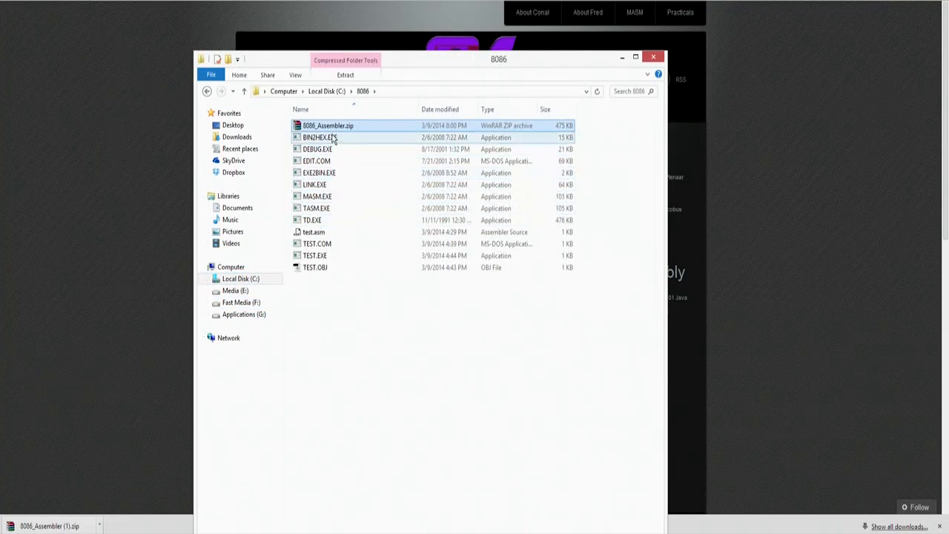
pyautogui.rightClick(327, 124)
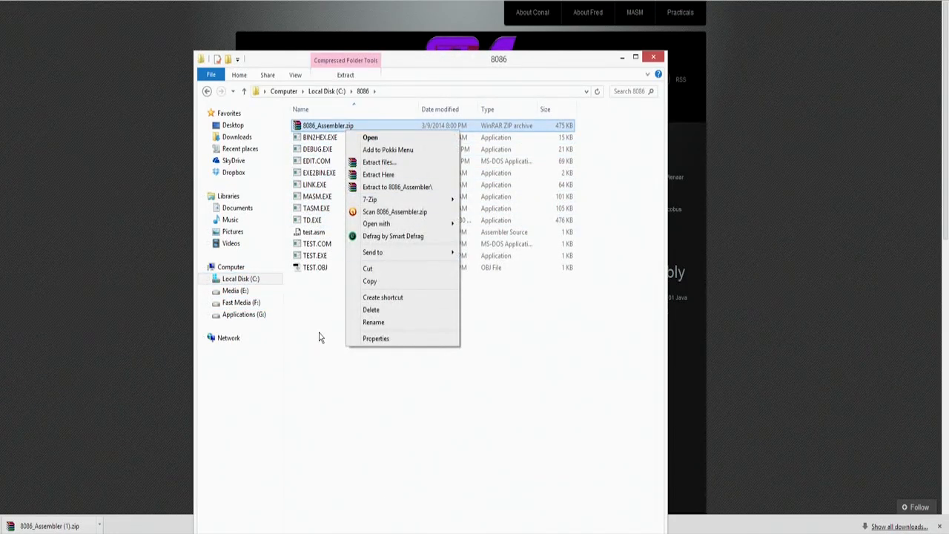
pyautogui.click(374, 322)
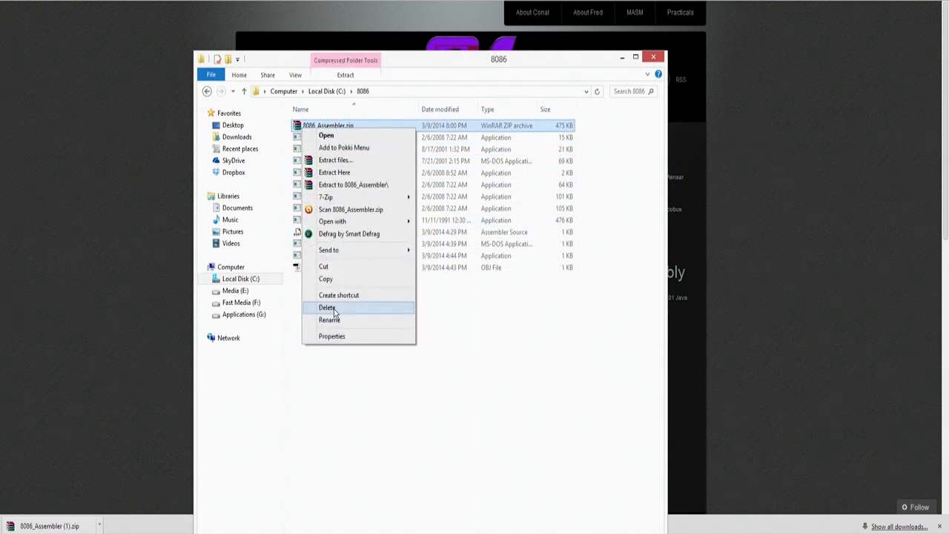
pyautogui.click(328, 307)
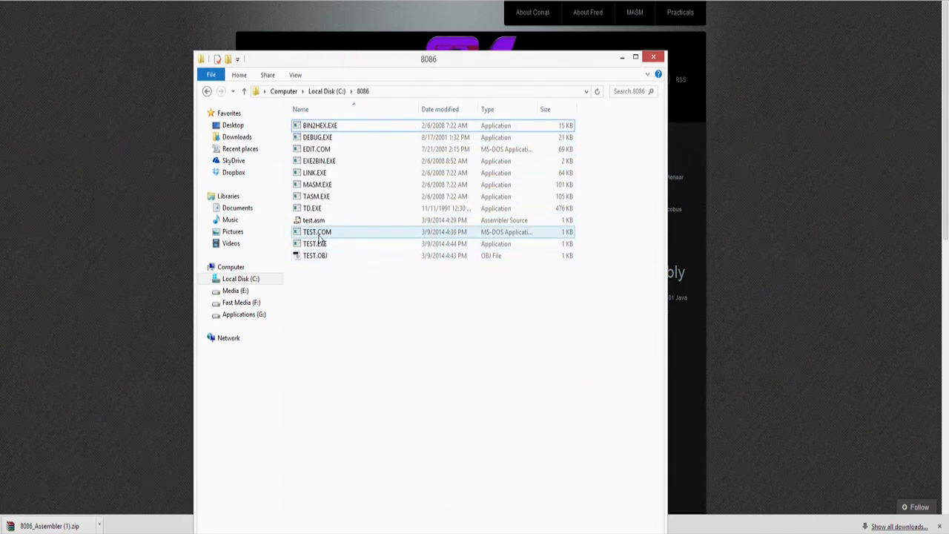
pyautogui.click(312, 207)
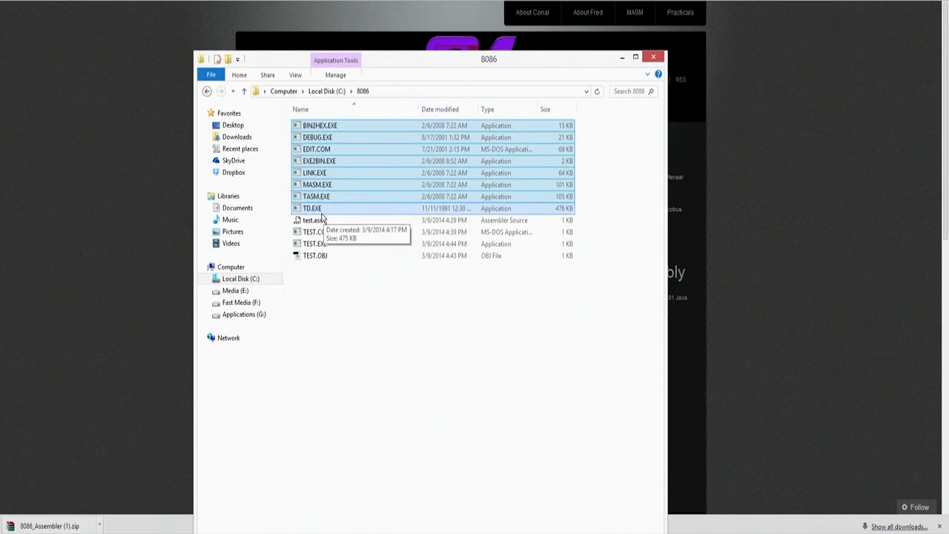
pyautogui.moveTo(647, 68)
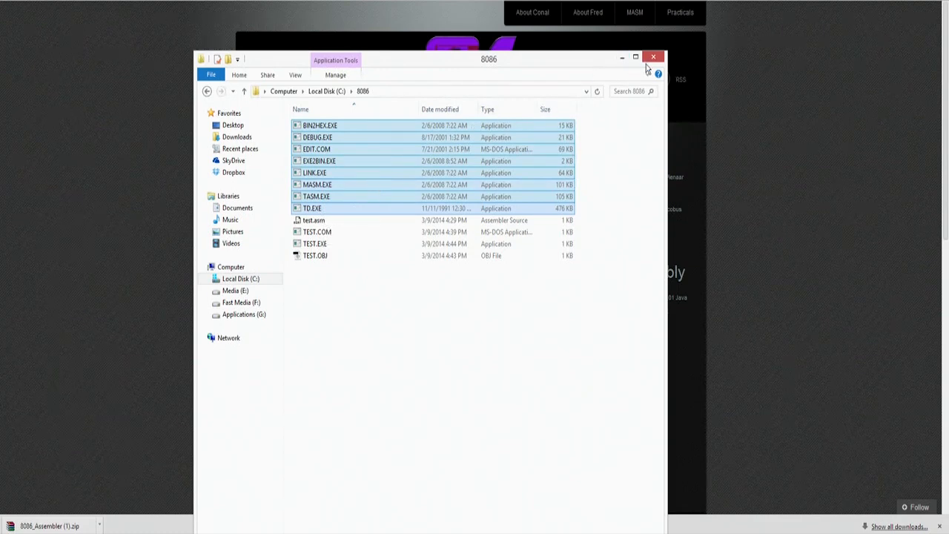
pyautogui.moveTo(652, 57)
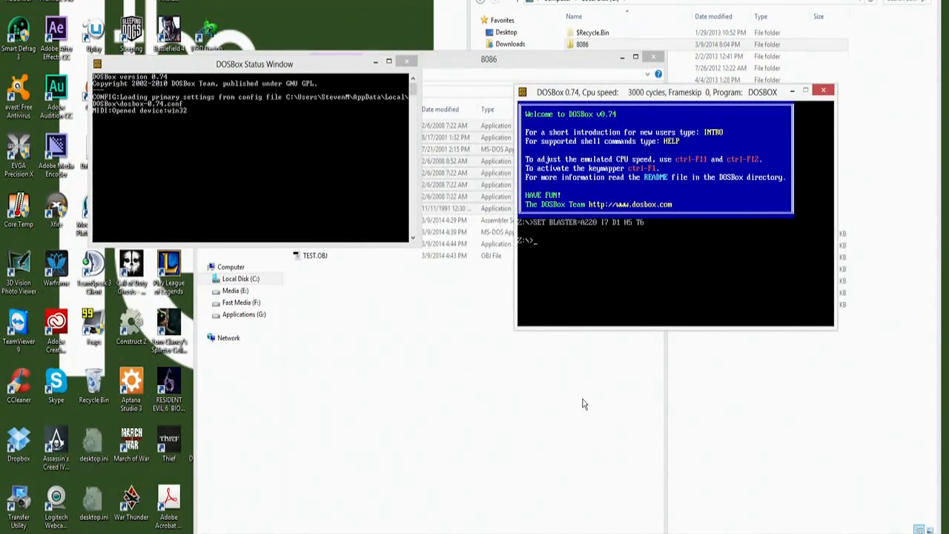
pyautogui.moveTo(519, 304)
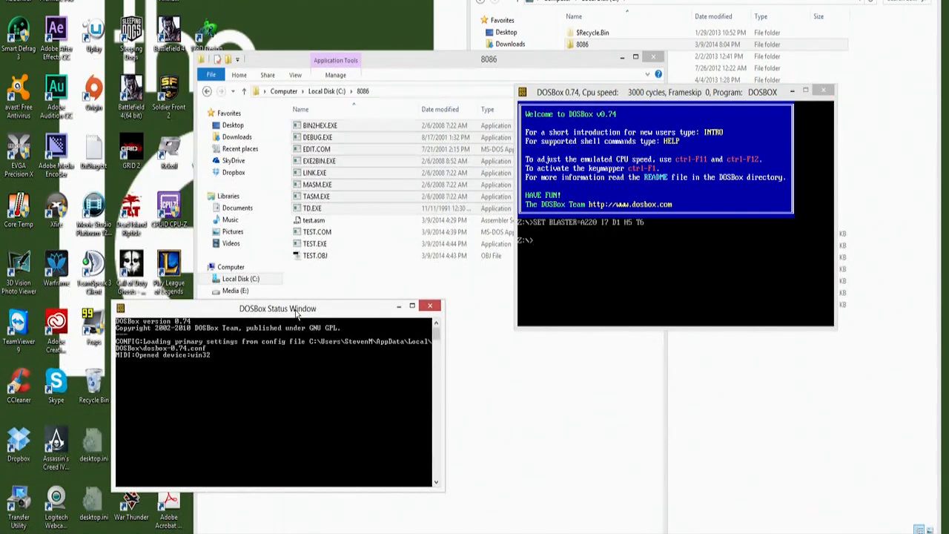
pyautogui.moveTo(335, 287)
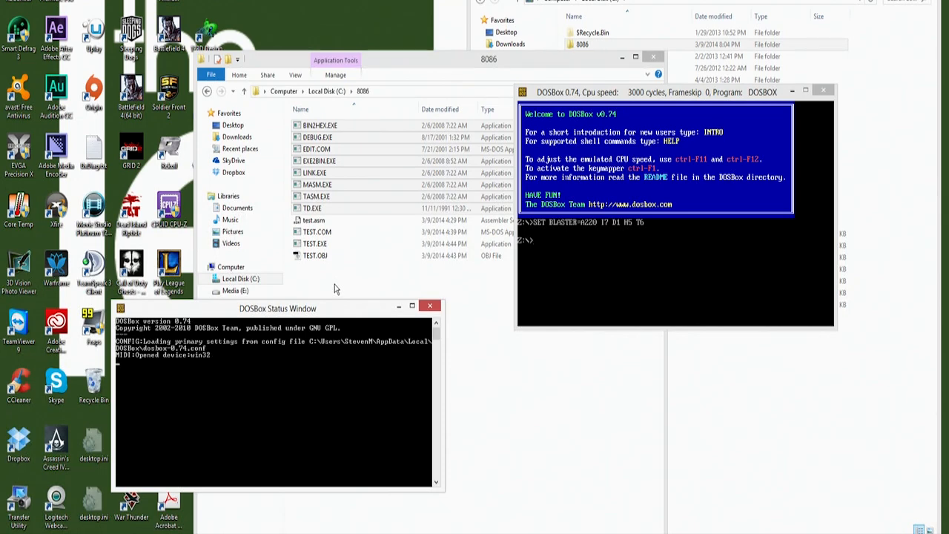
pyautogui.moveTo(587, 297)
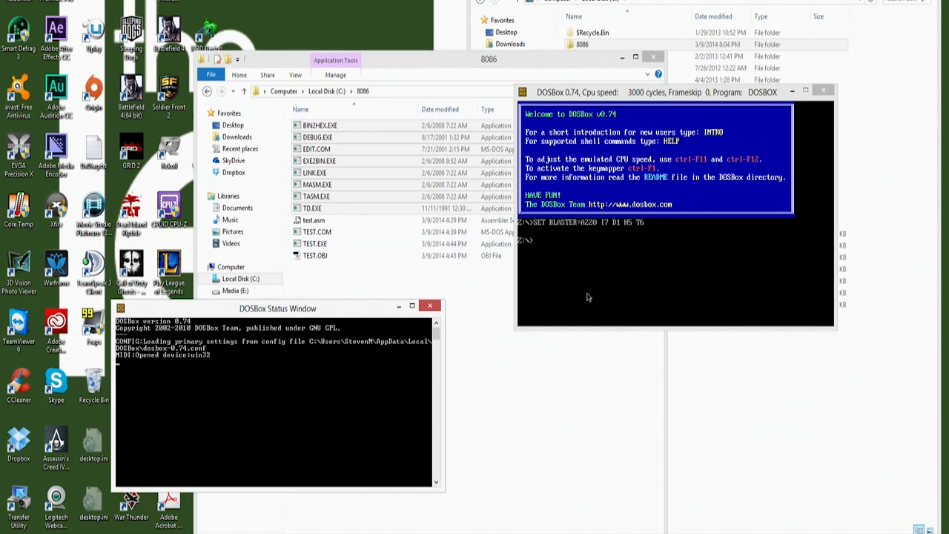
# - Enter 'mount c:' at the Z:\> prompt, then clear it to leave the prompt empty
pyautogui.write('moun')
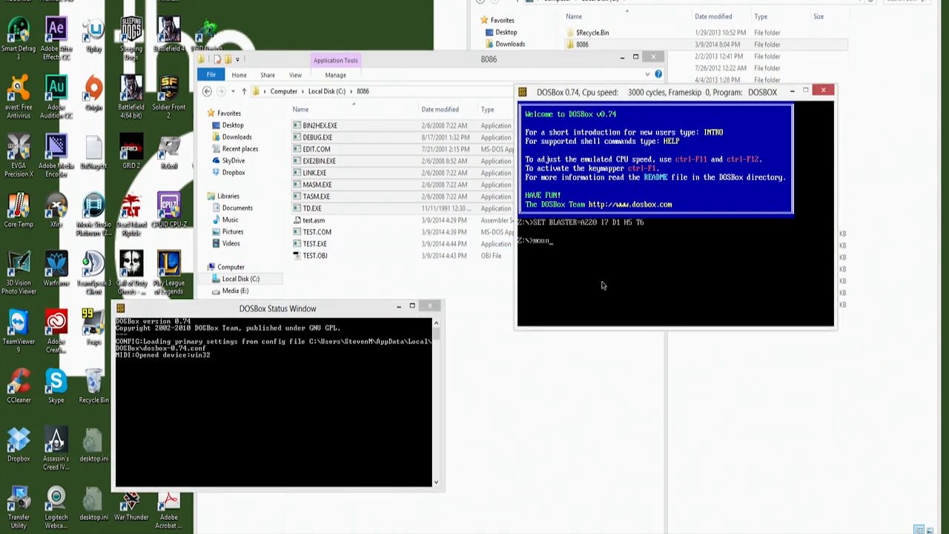
pyautogui.write('mount c:')
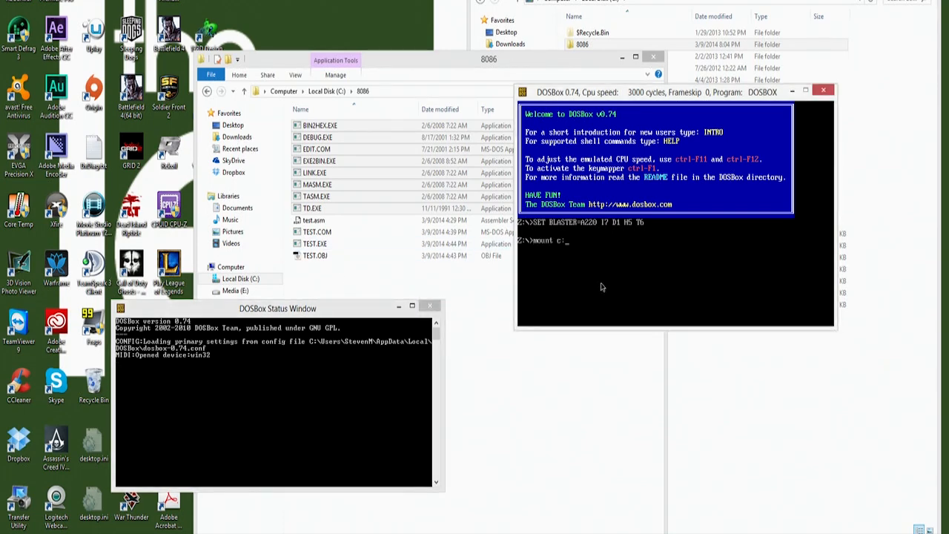
pyautogui.press('Backspace')
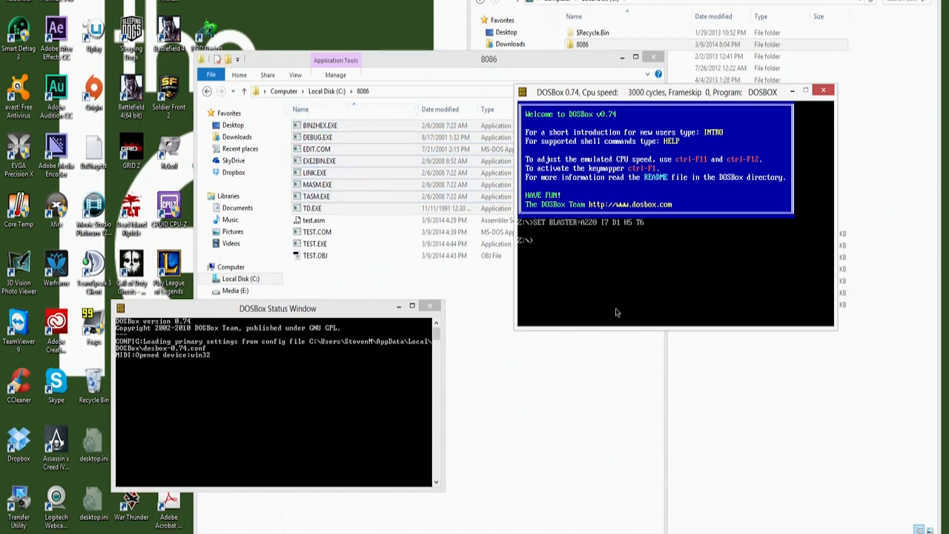
pyautogui.moveTo(704, 231)
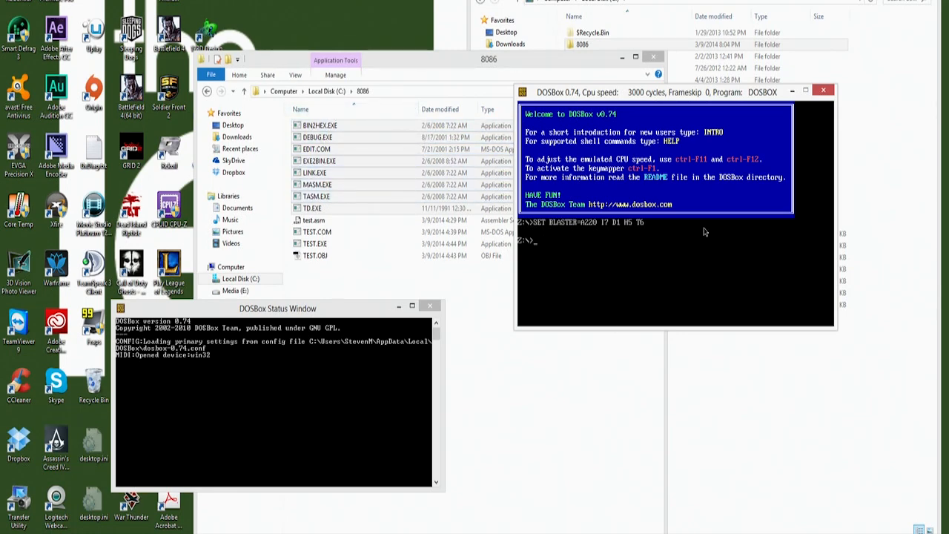
pyautogui.moveTo(640, 231)
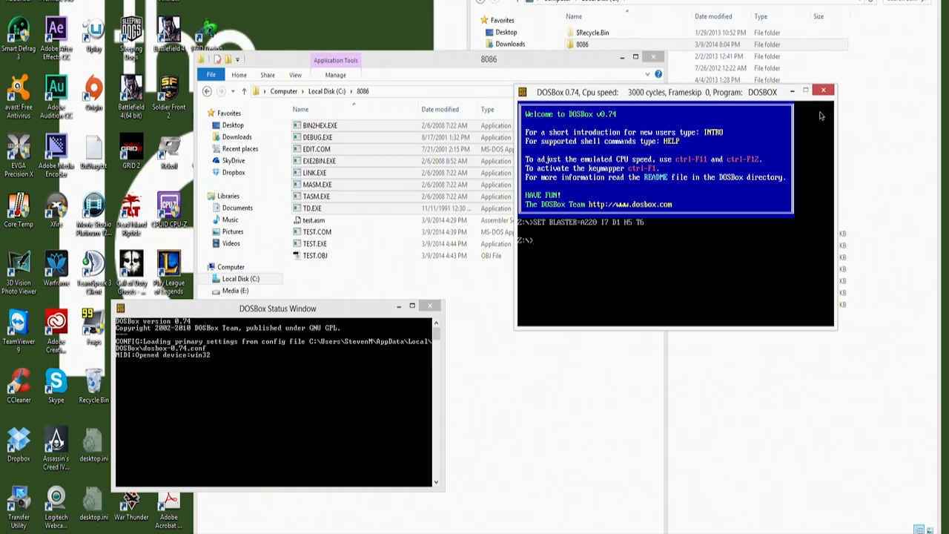
pyautogui.moveTo(823, 92)
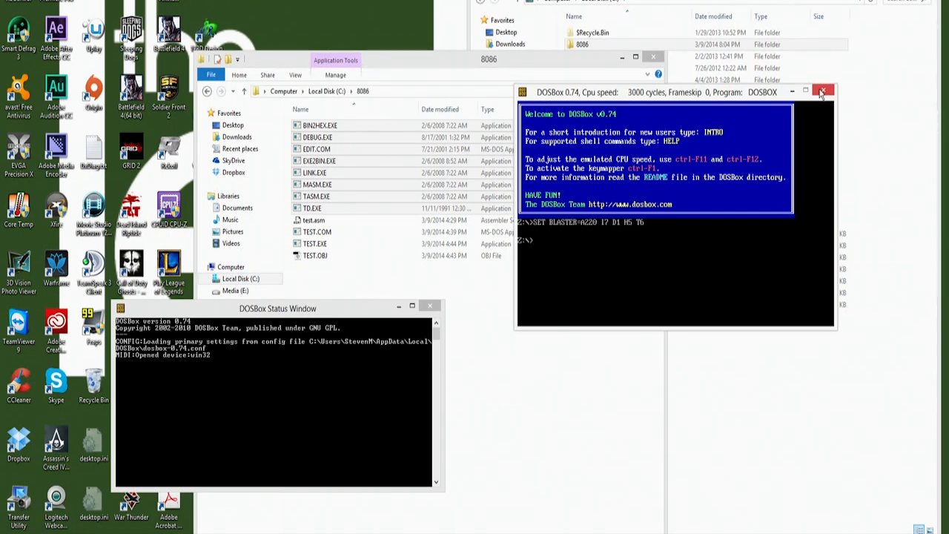
pyautogui.moveTo(821, 92)
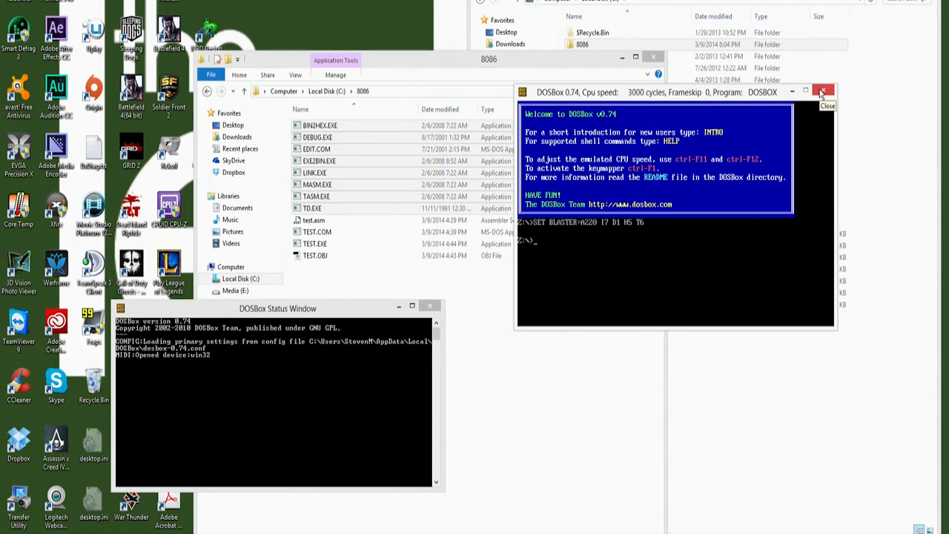
pyautogui.moveTo(670, 373)
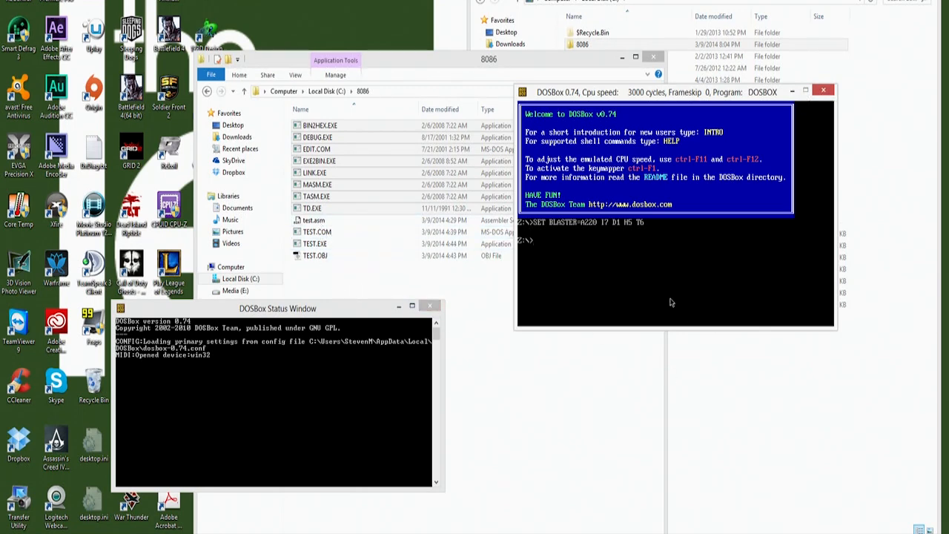
pyautogui.click(318, 231)
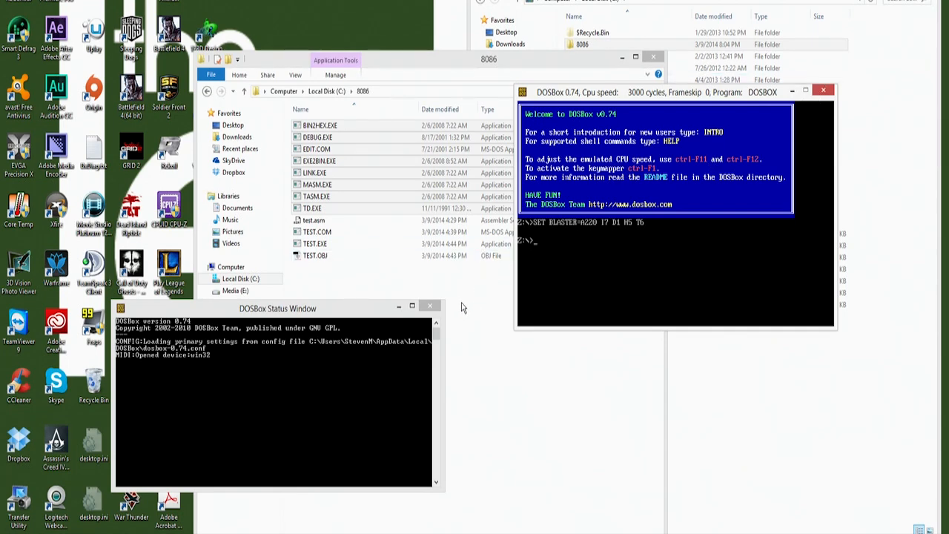
pyautogui.click(313, 219)
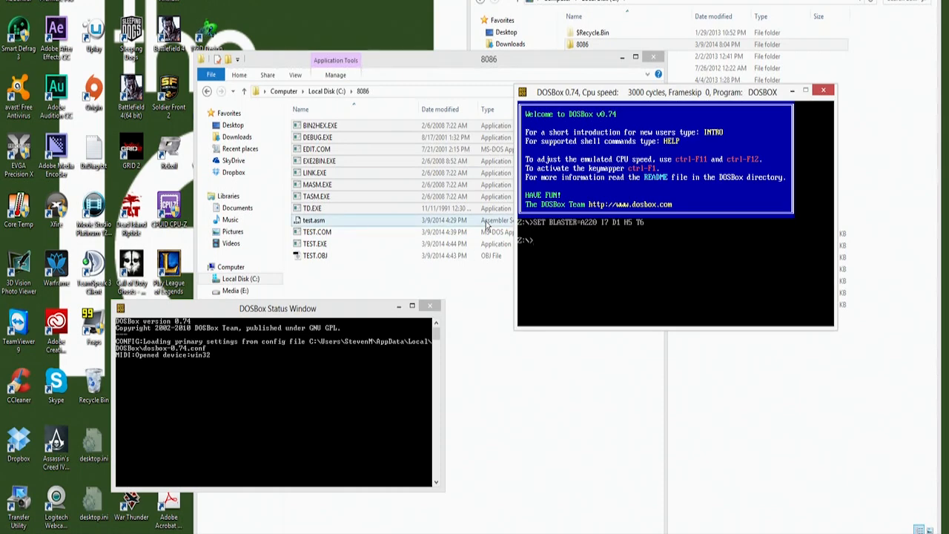